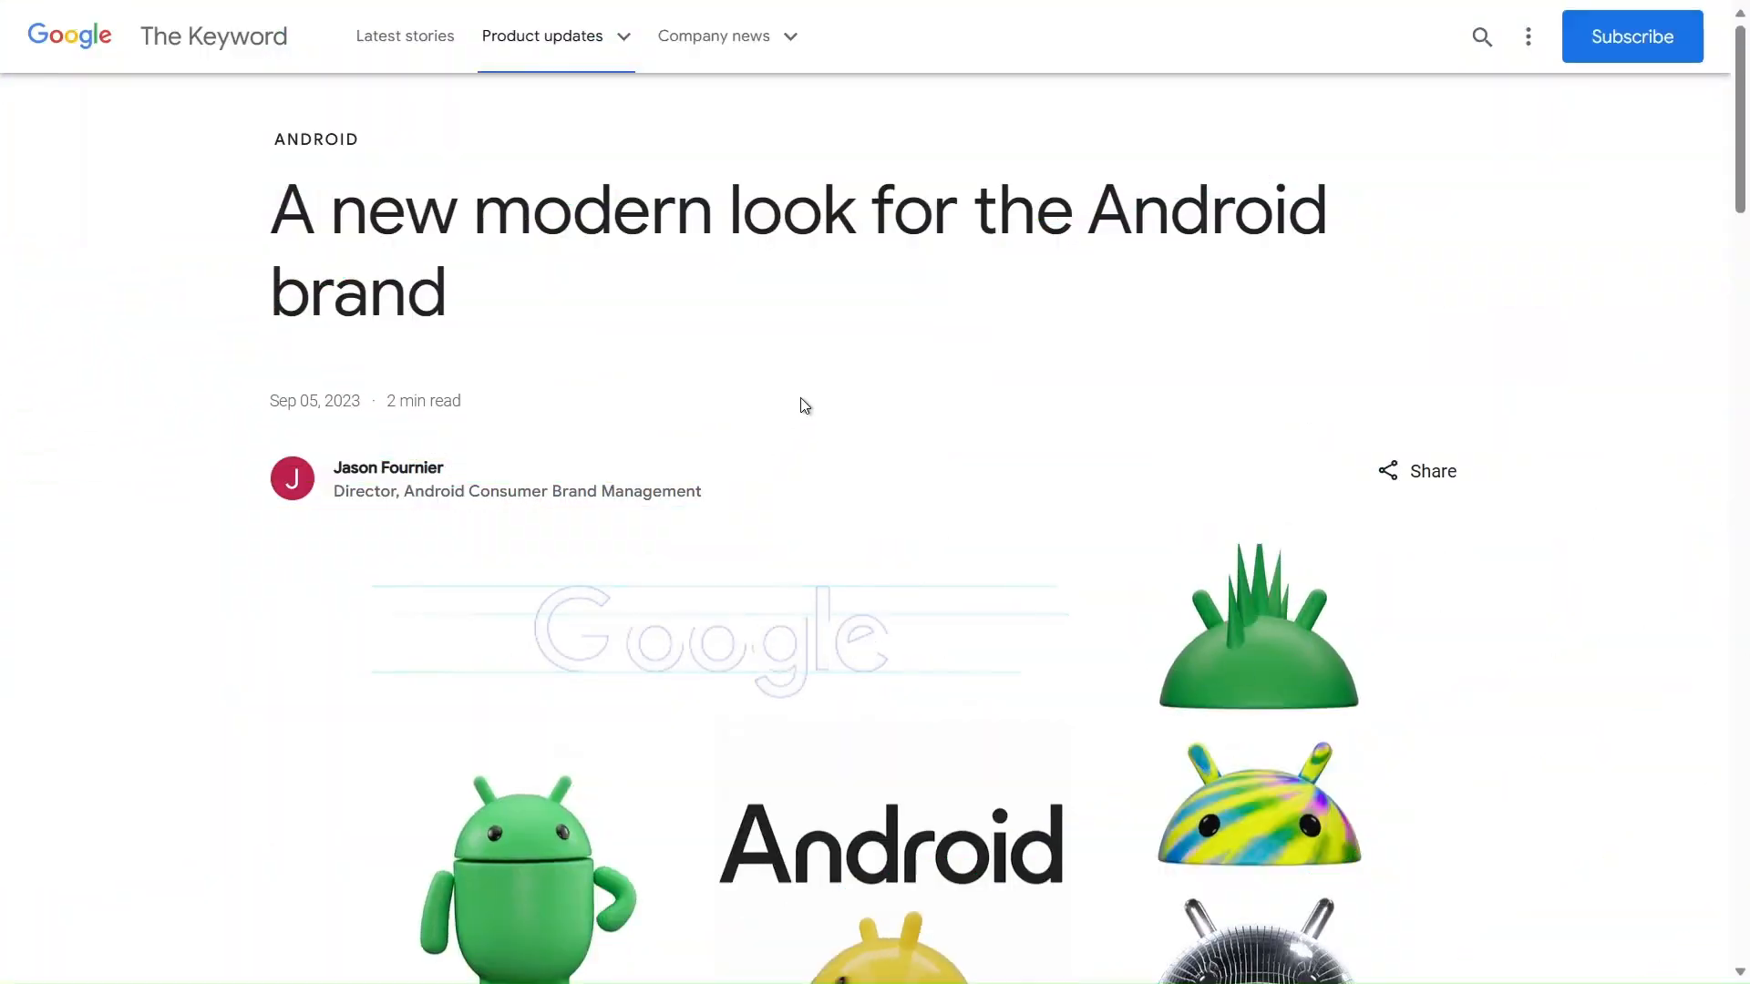
pyautogui.scroll(-3)
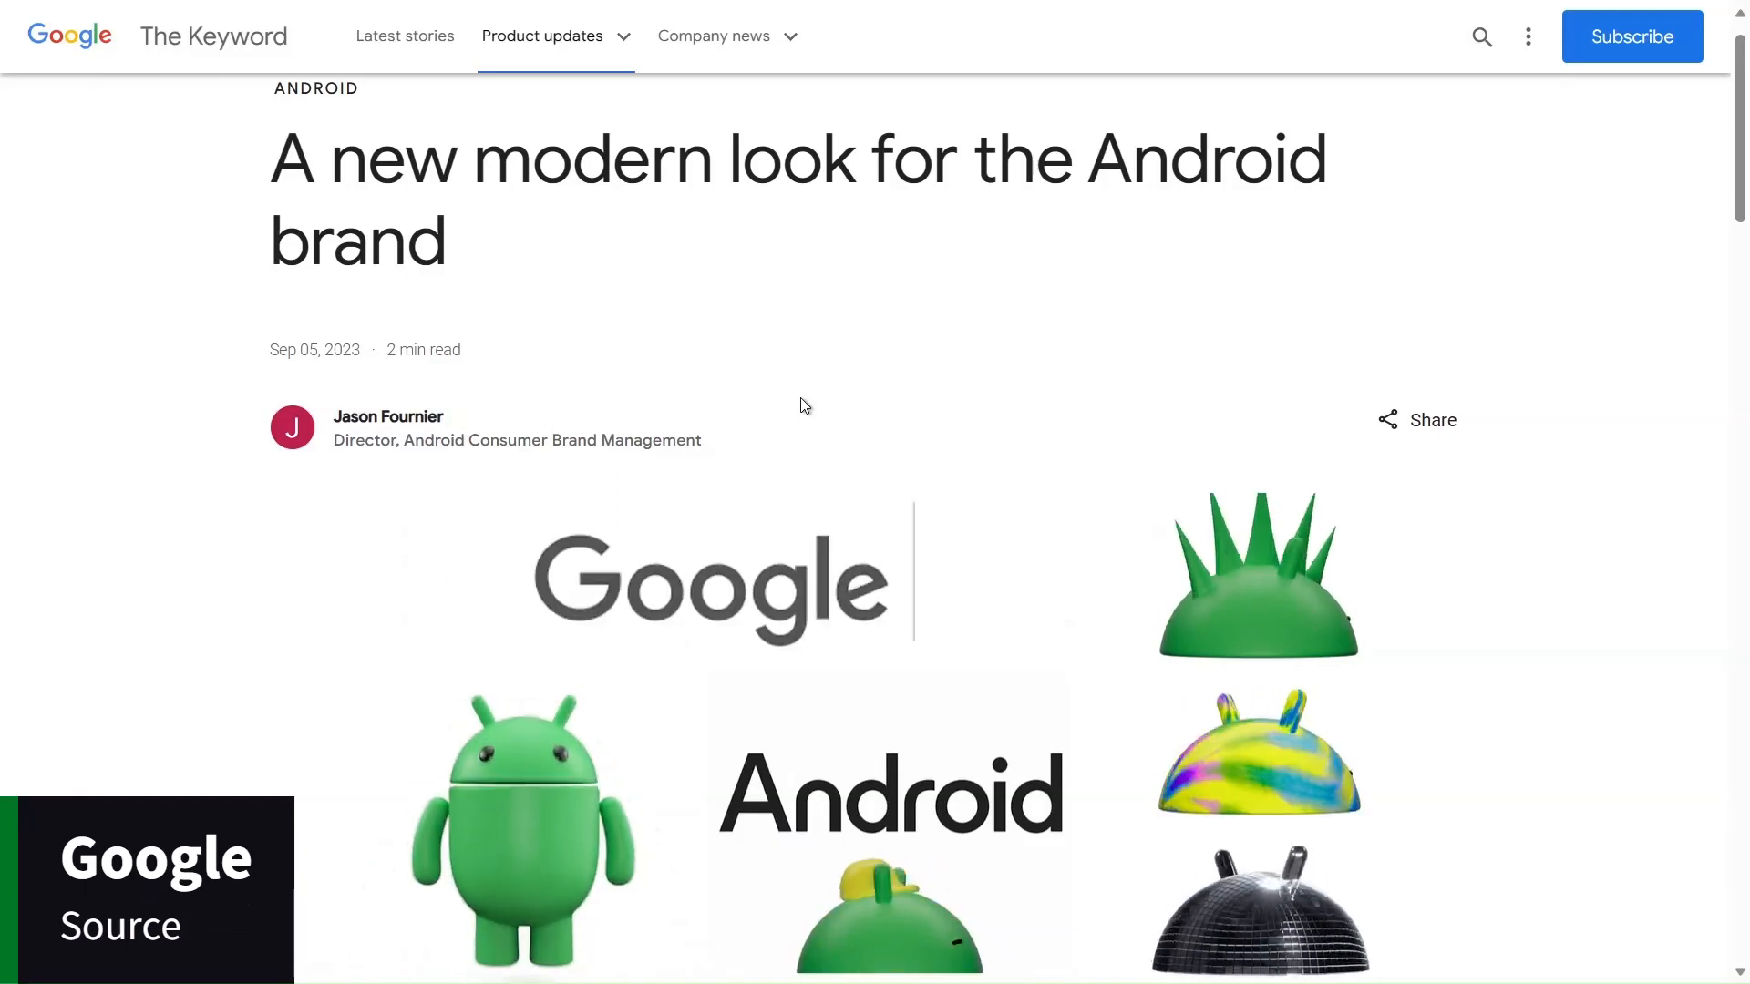
pyautogui.scroll(-3)
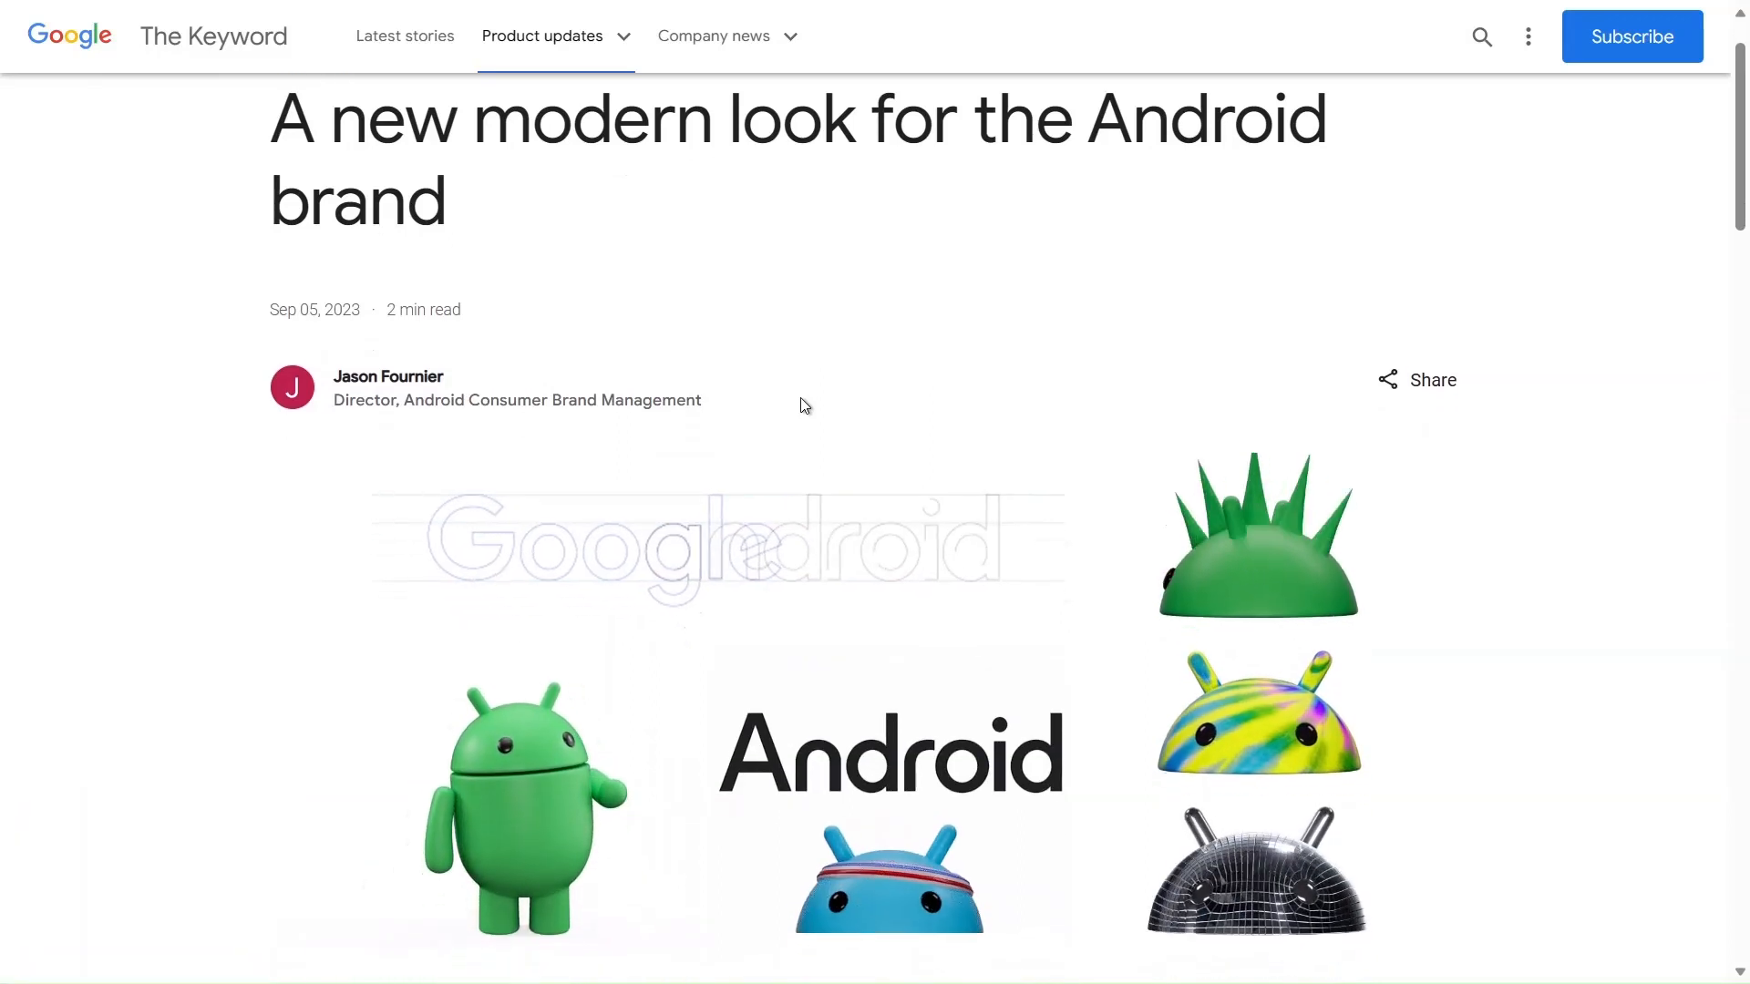
pyautogui.scroll(-3)
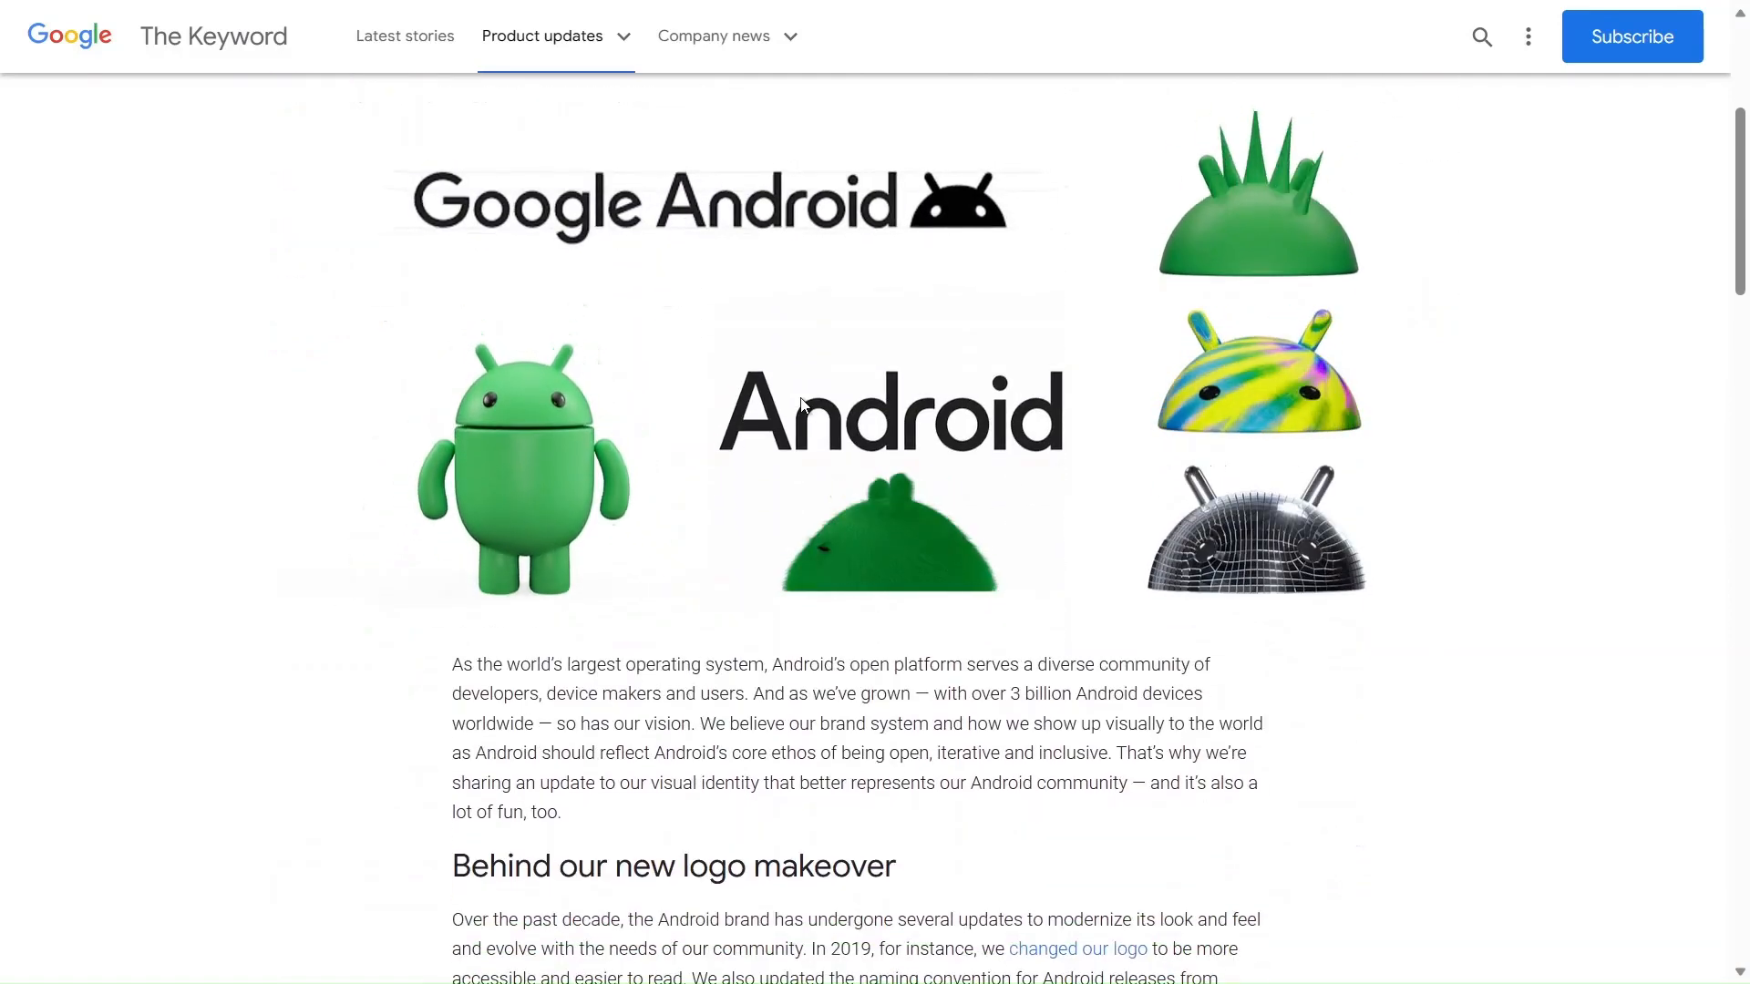
pyautogui.scroll(-3)
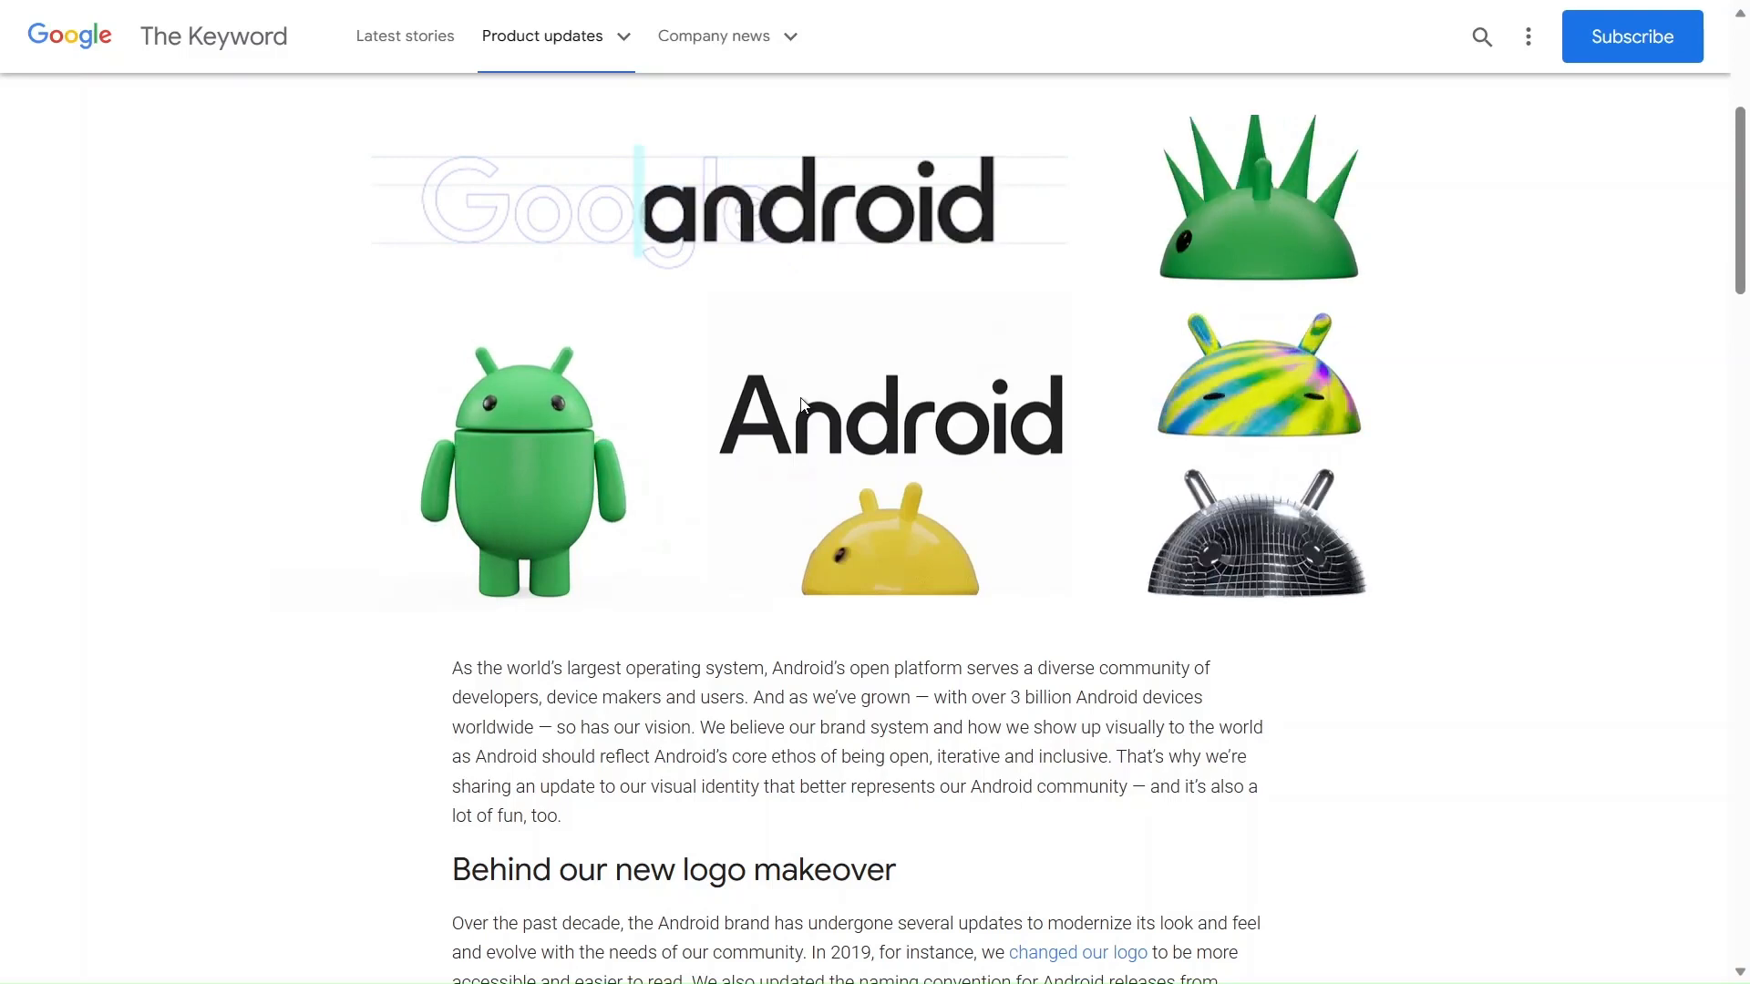
pyautogui.scroll(-3)
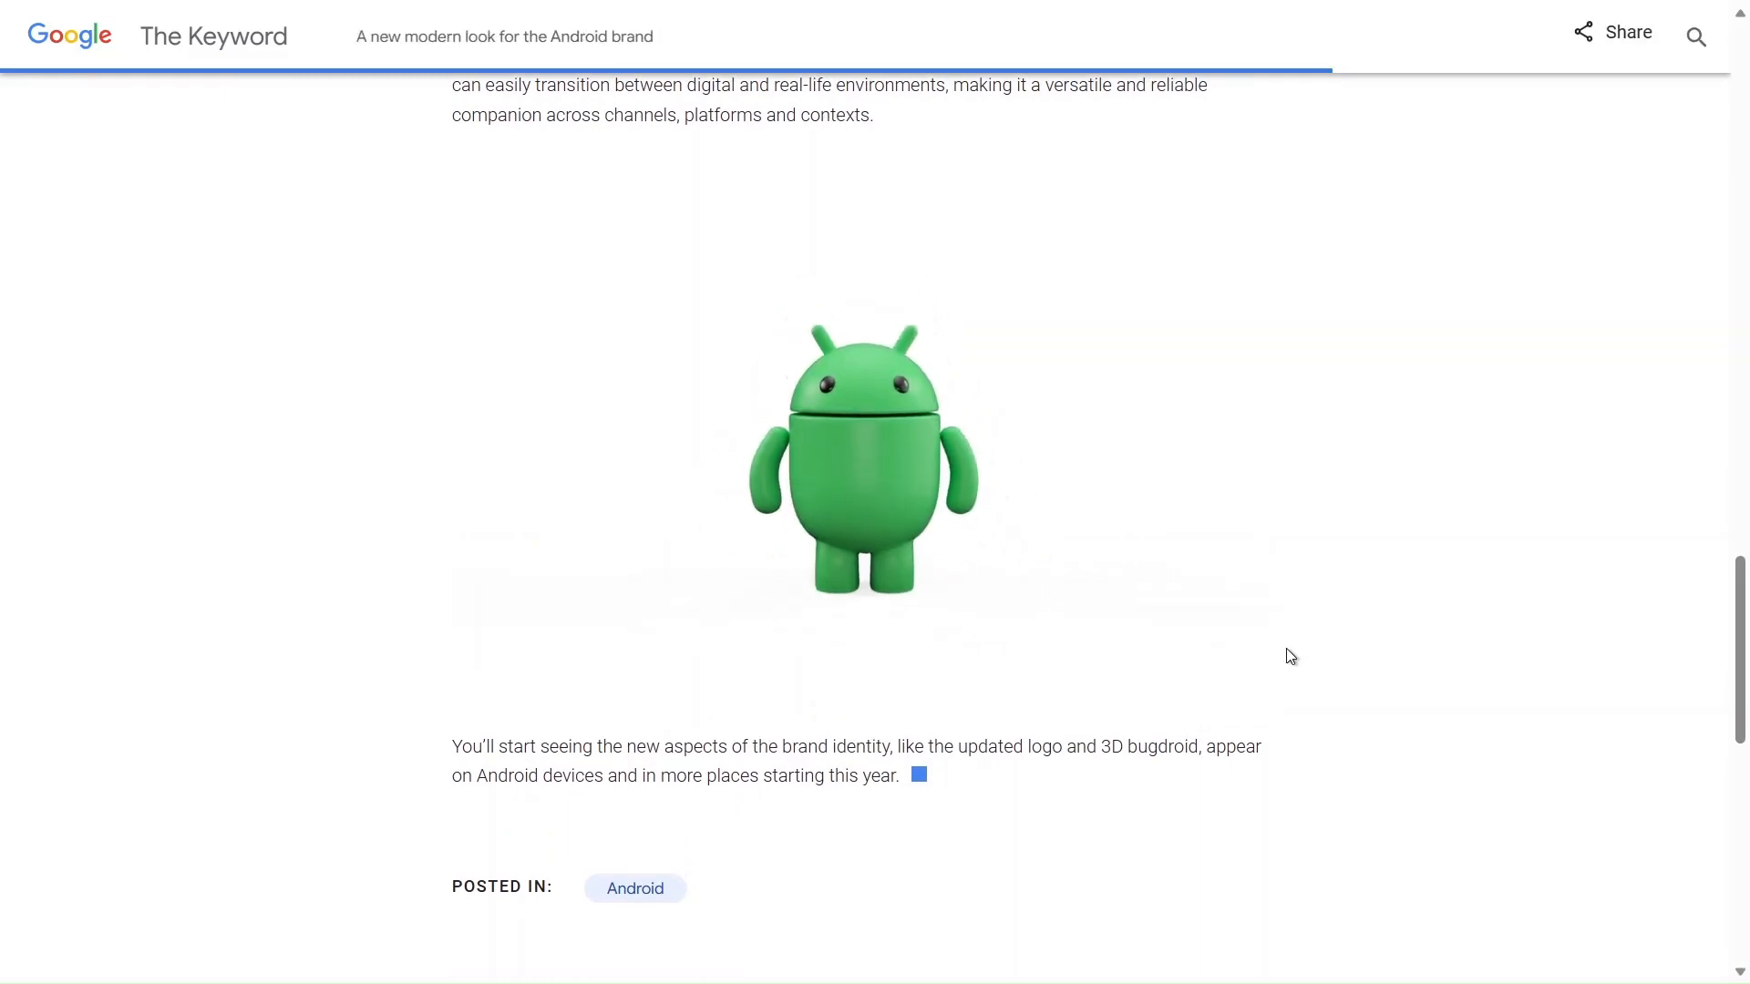
pyautogui.scroll(3)
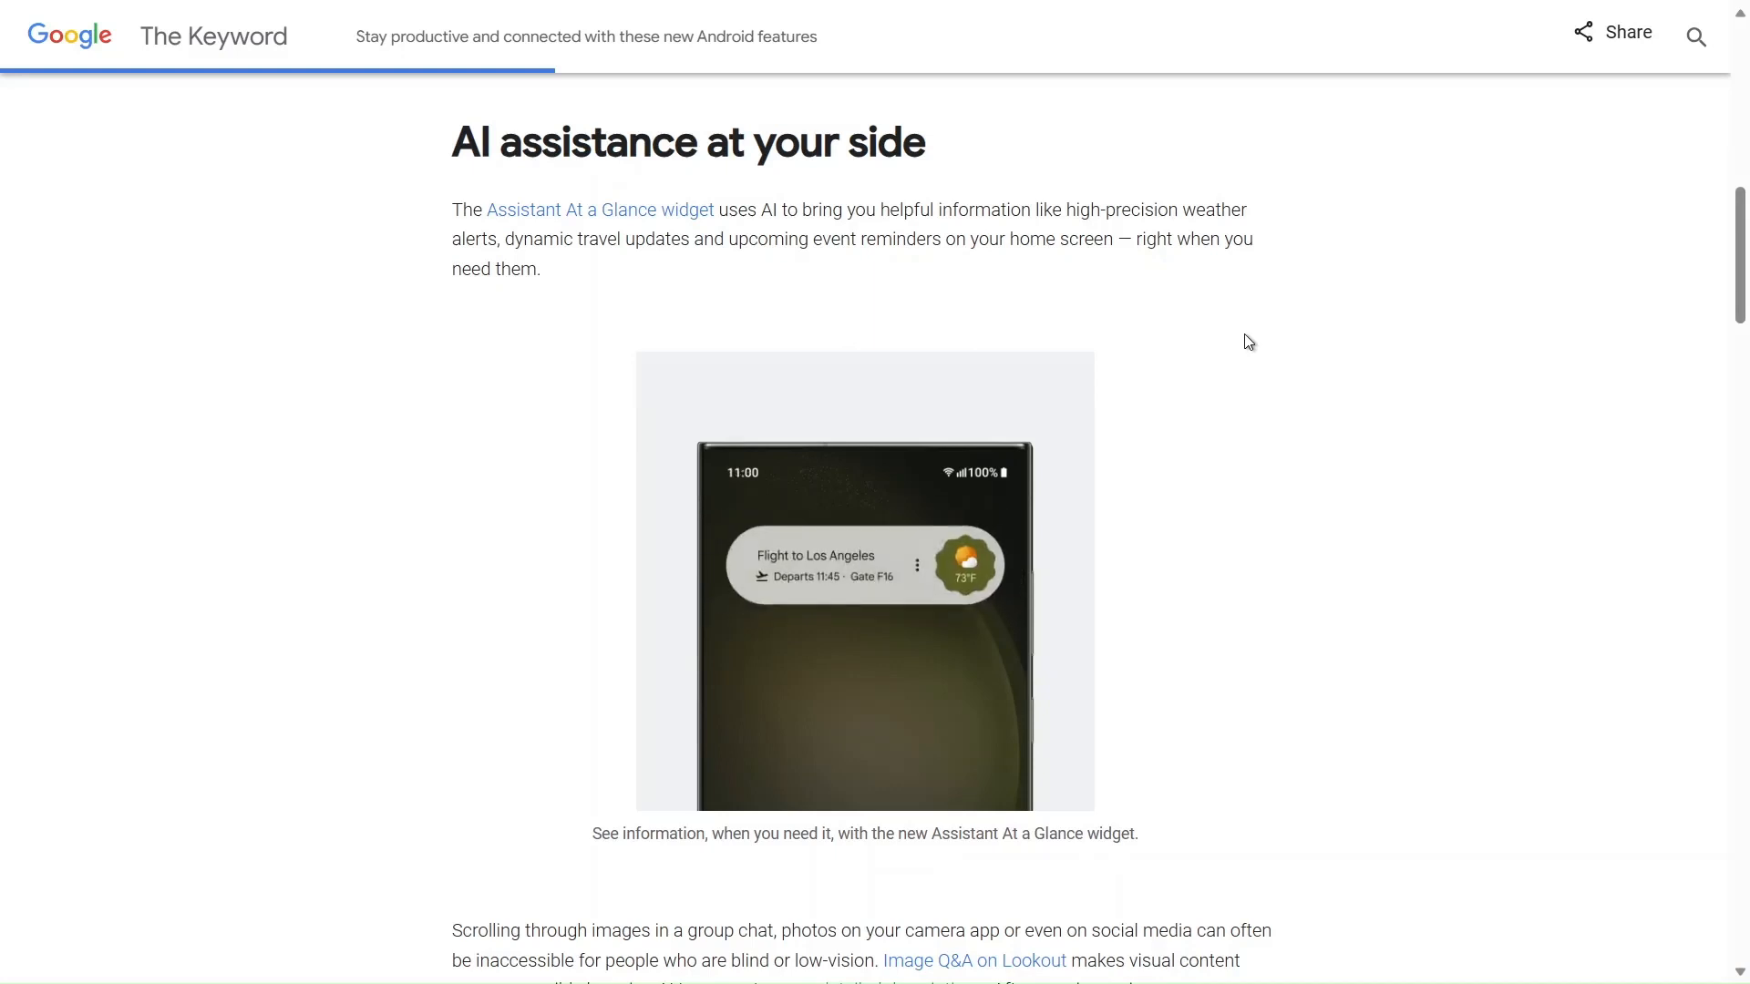
pyautogui.scroll(-3)
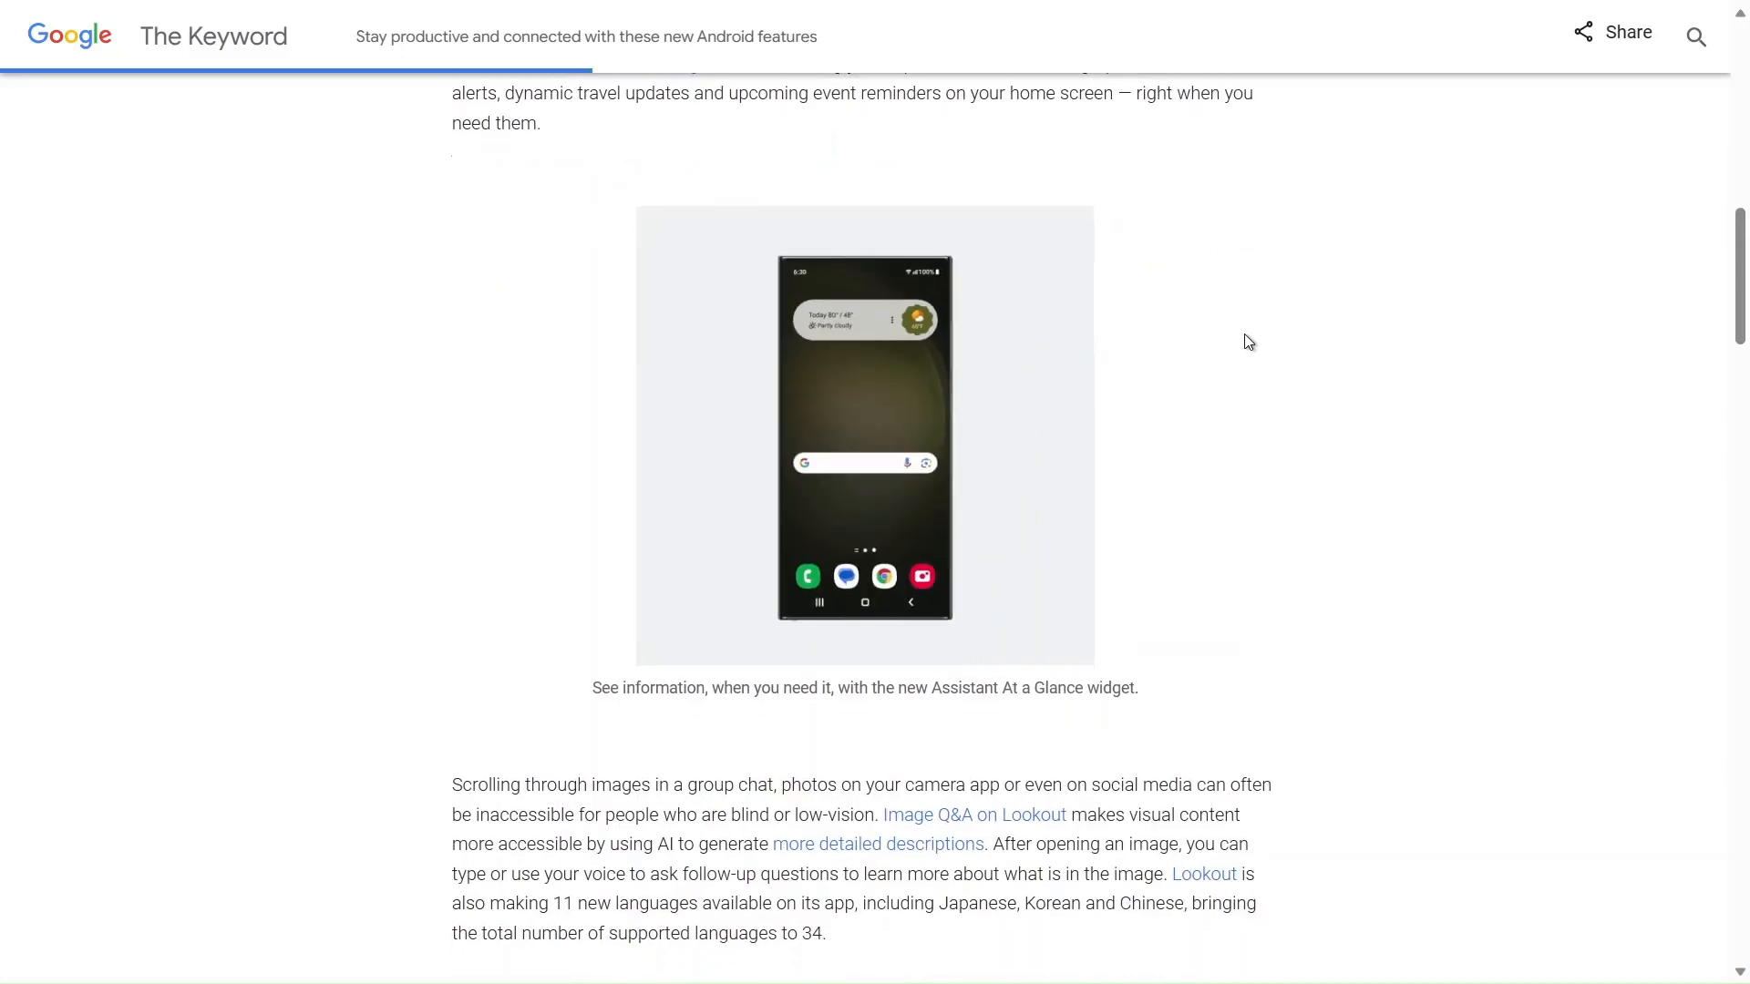